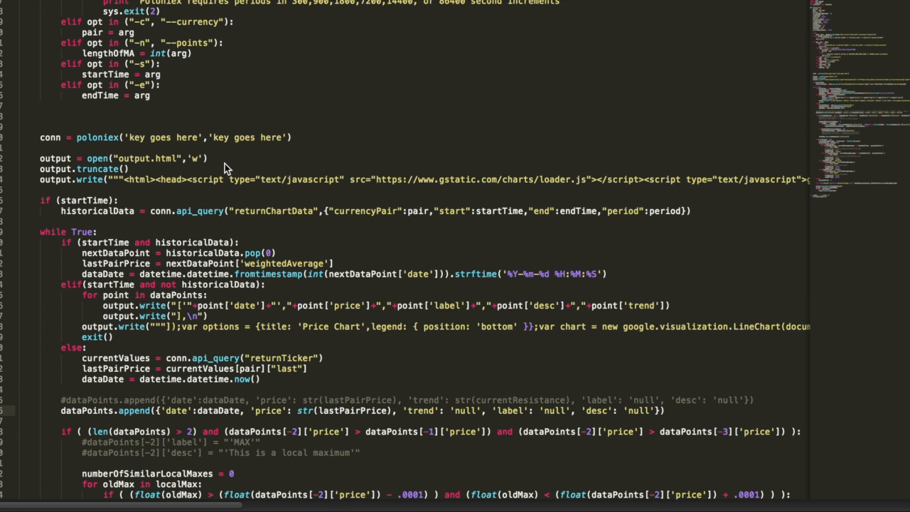
mouse_move(271, 186)
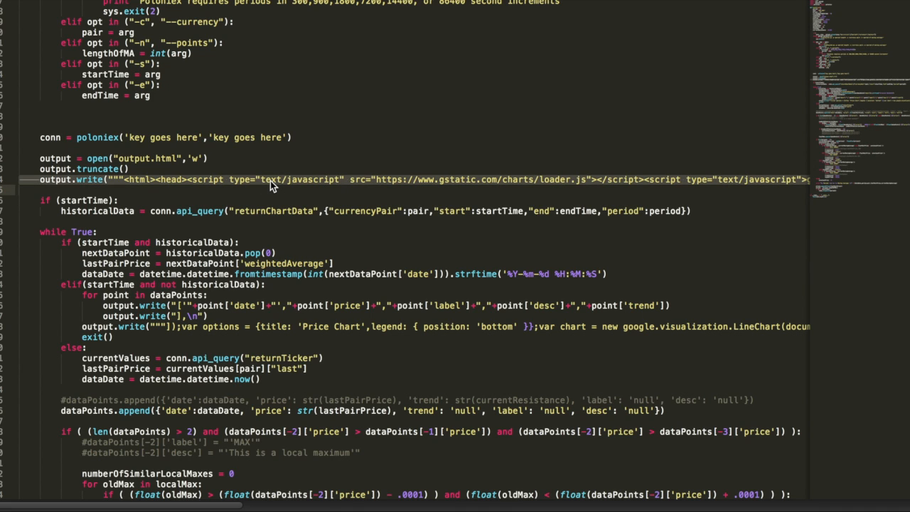
mouse_move(293, 329)
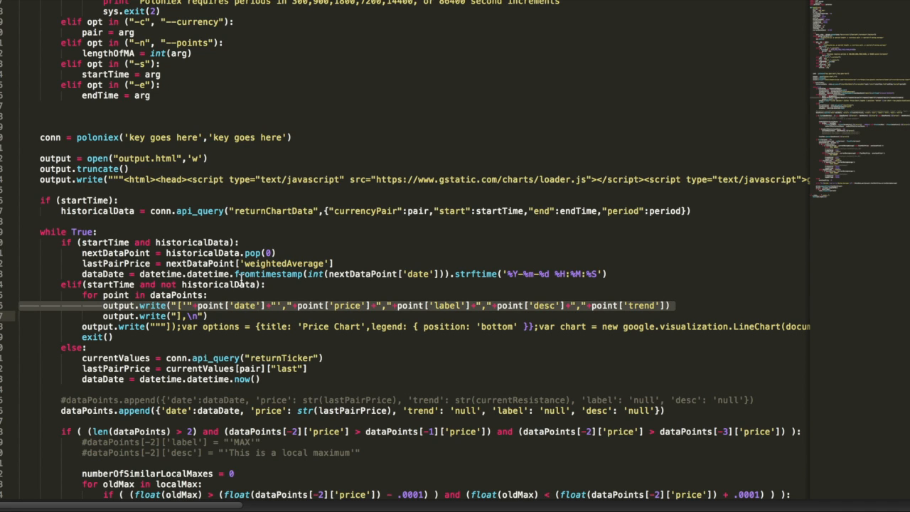
Review the local-peak block labelling 'MAX' with desc, then run trading-bot.py -p 300 -c BTC_XMR.
scroll(down, 3)
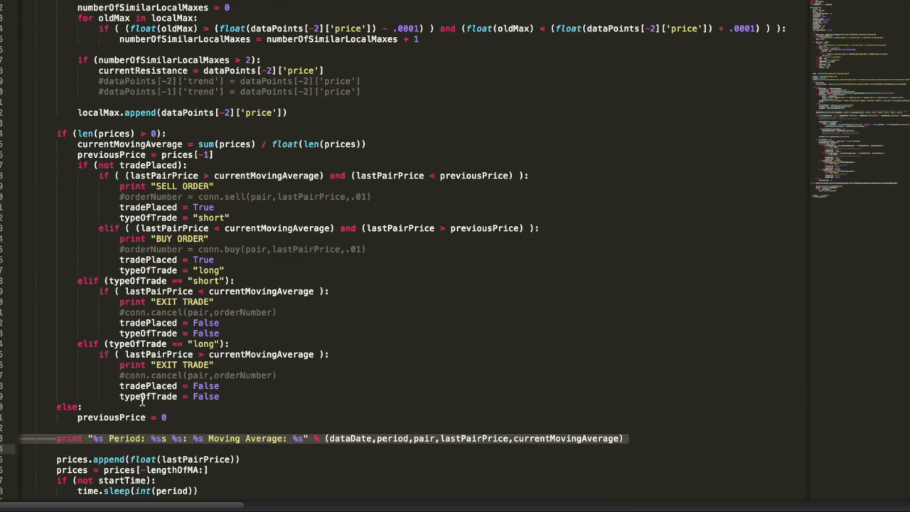
scroll(up, 3)
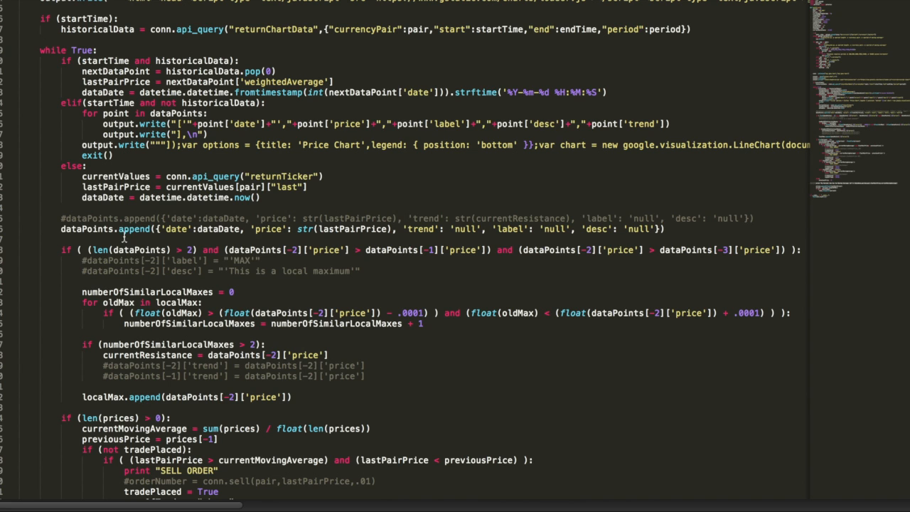
click(128, 229)
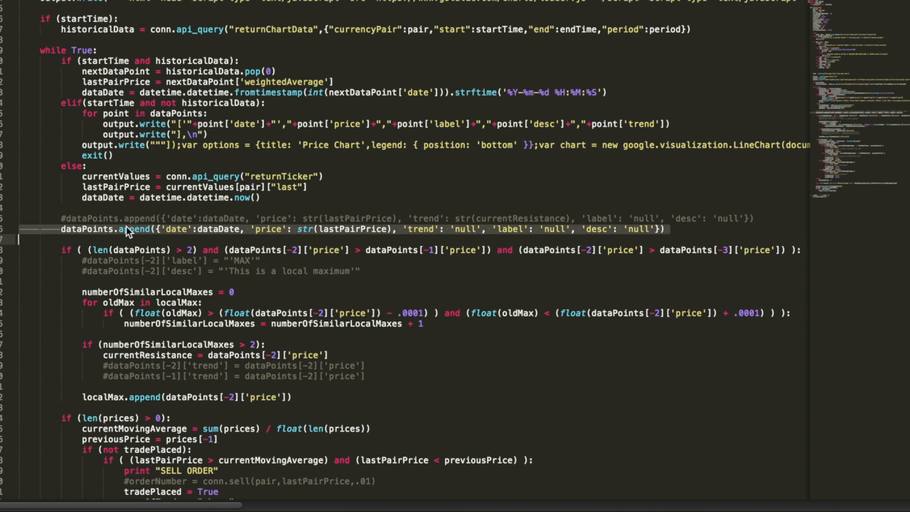
scroll(up, 3)
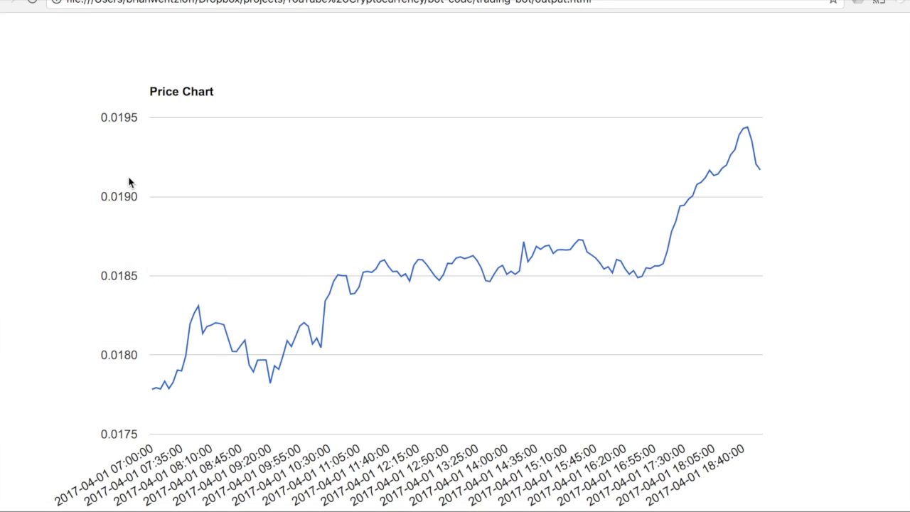
mouse_move(385, 177)
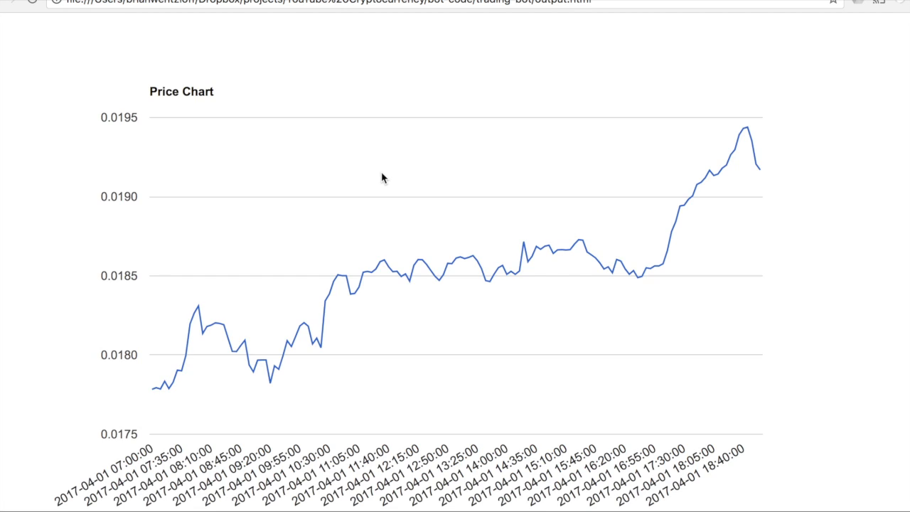
mouse_move(637, 291)
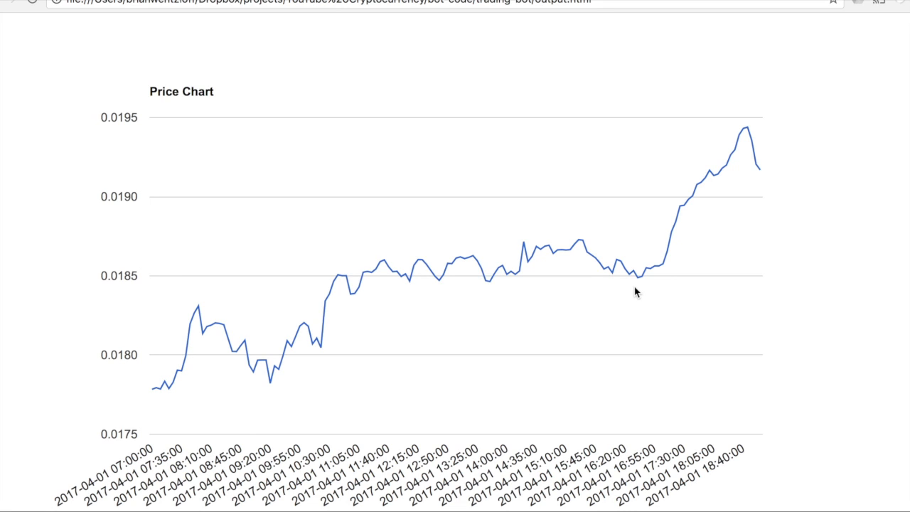
mouse_move(637, 291)
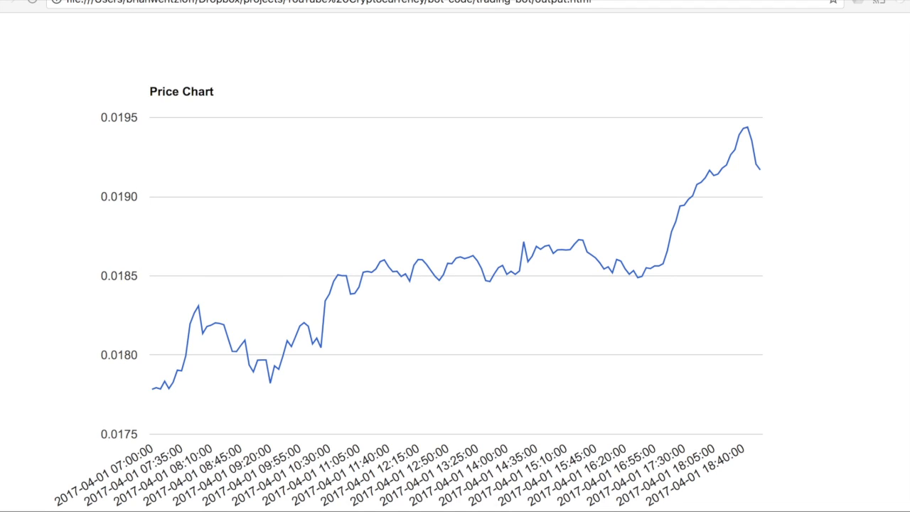
mouse_move(642, 190)
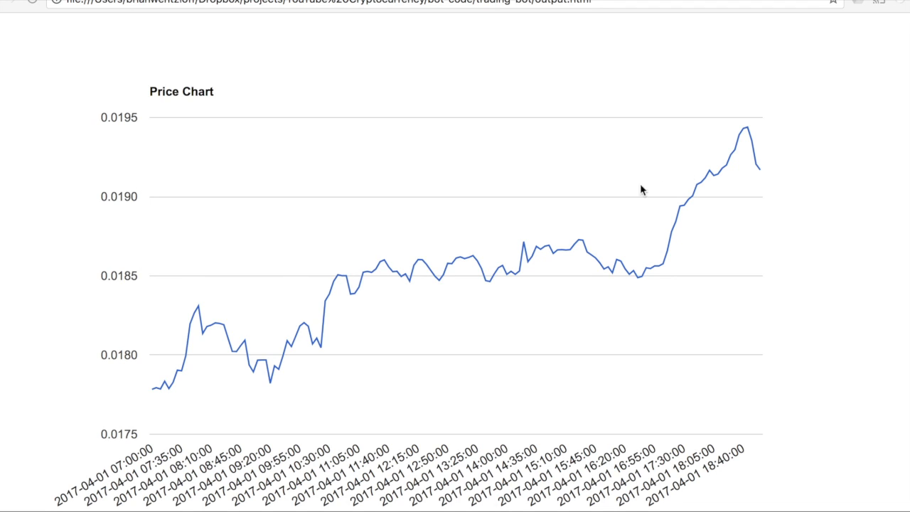
mouse_move(651, 284)
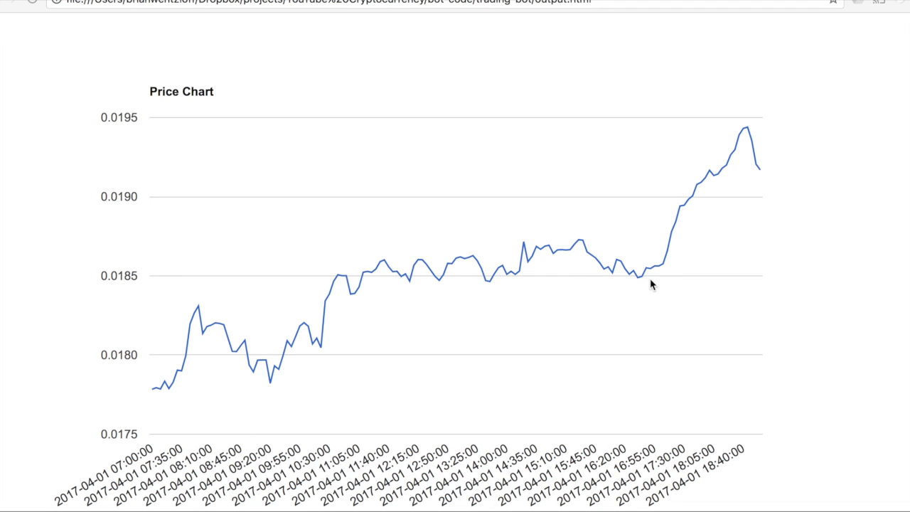
mouse_move(602, 277)
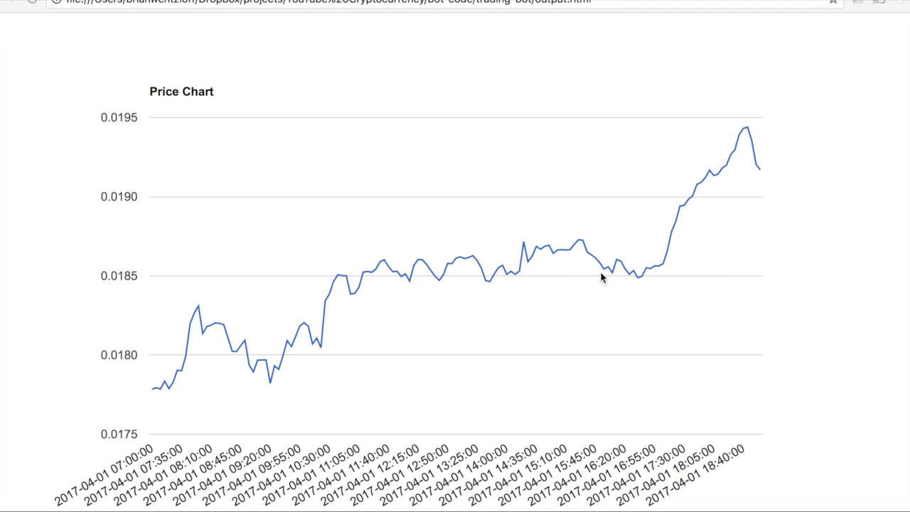
mouse_move(279, 273)
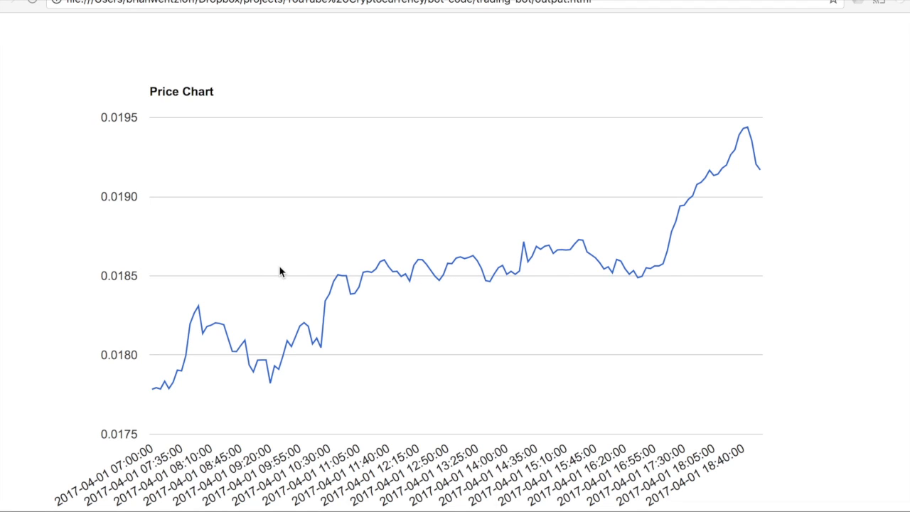
mouse_move(325, 327)
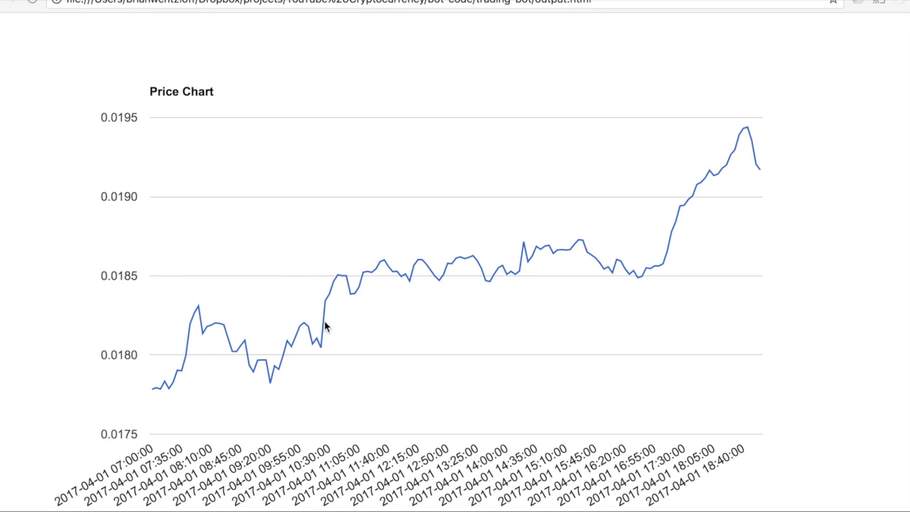
mouse_move(319, 325)
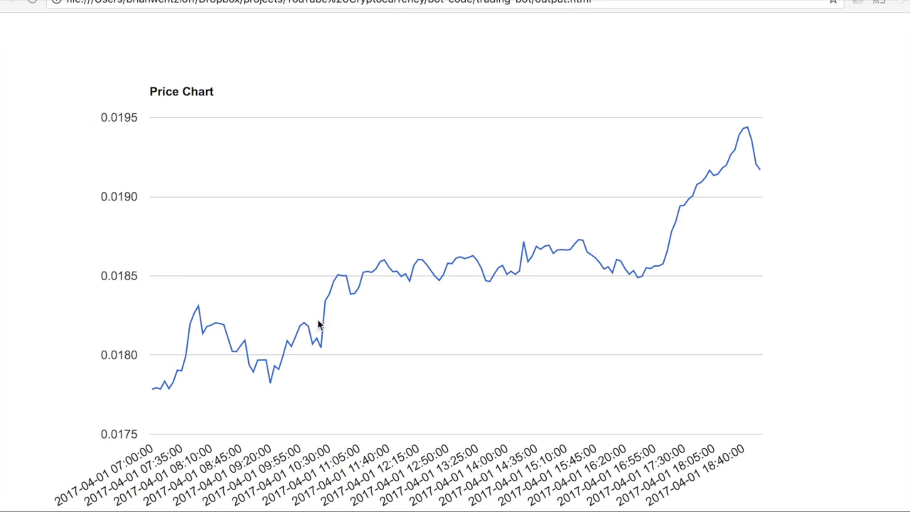
mouse_move(212, 326)
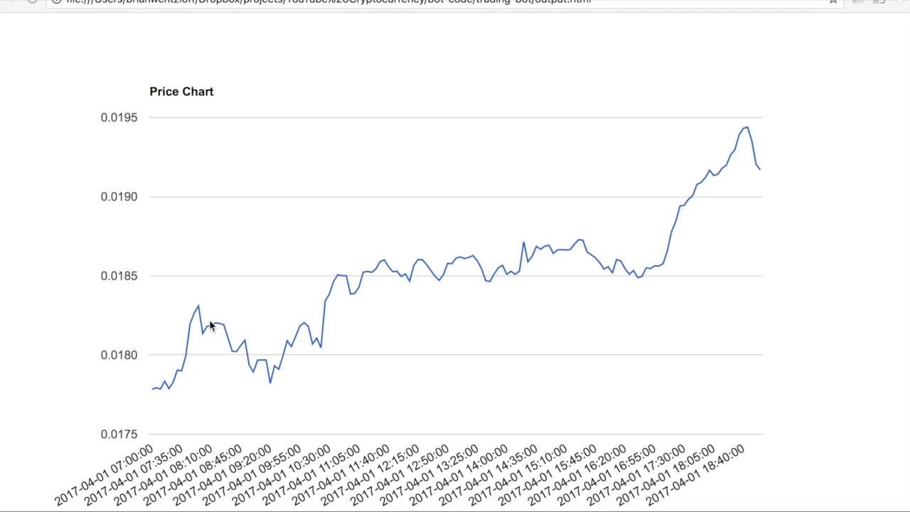
mouse_move(336, 328)
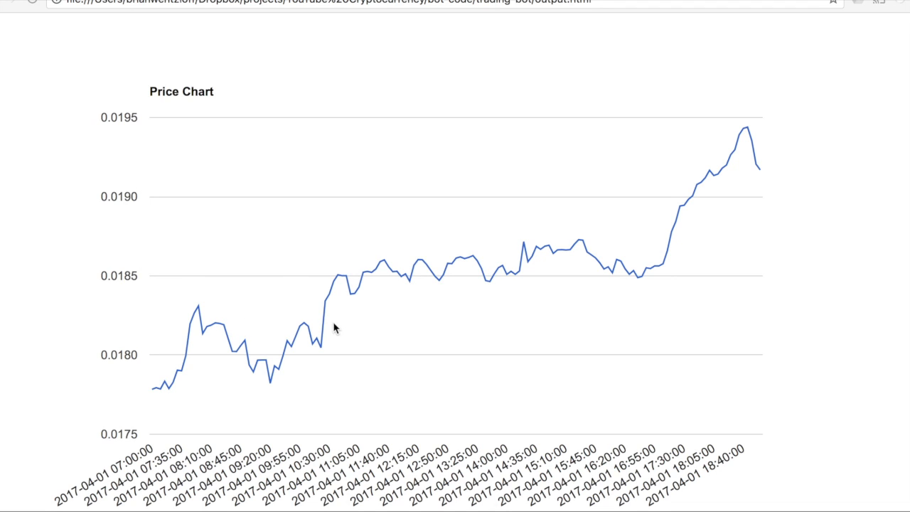
mouse_move(326, 326)
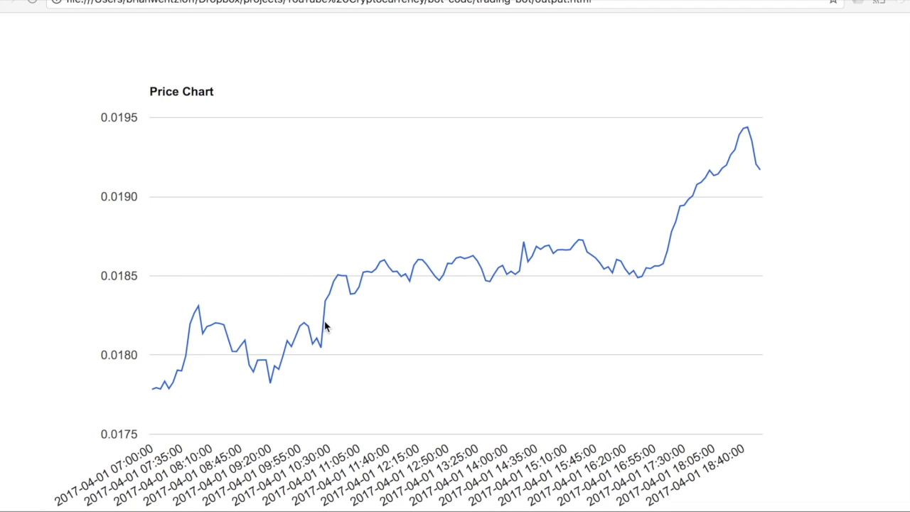
mouse_move(347, 270)
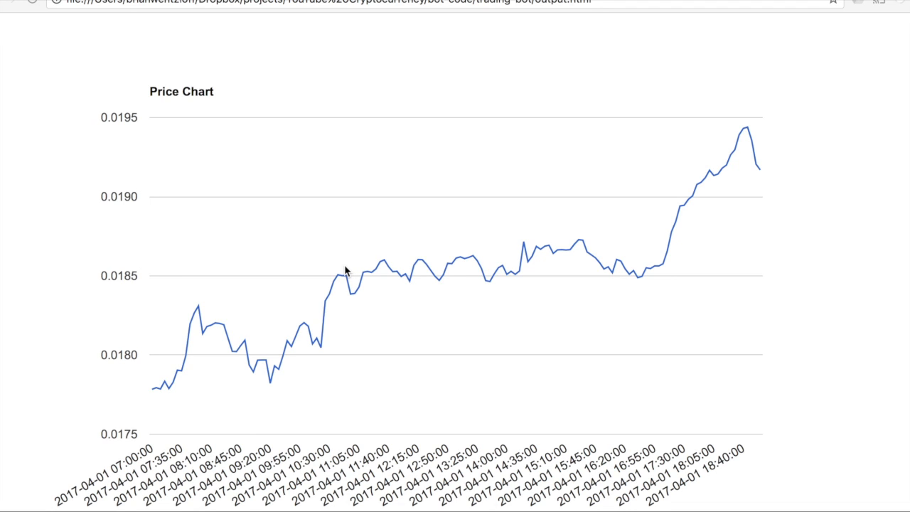
mouse_move(677, 239)
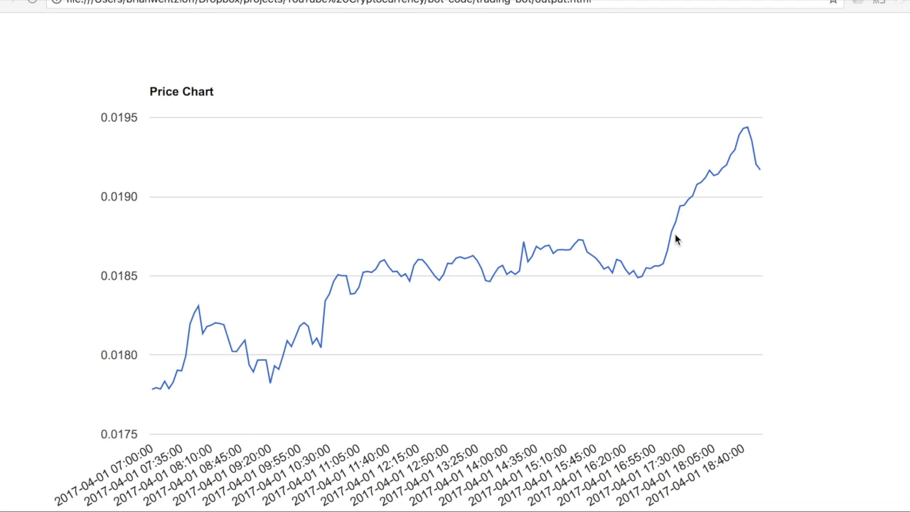
mouse_move(753, 135)
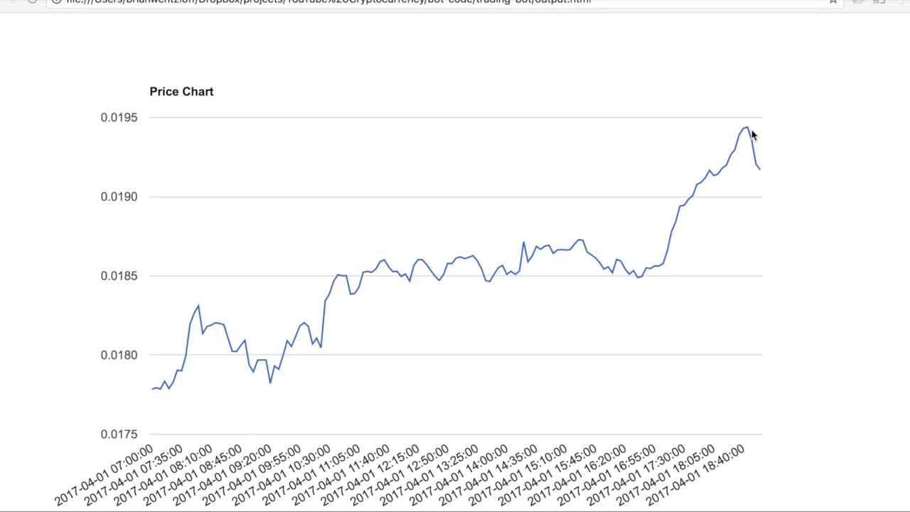
mouse_move(401, 262)
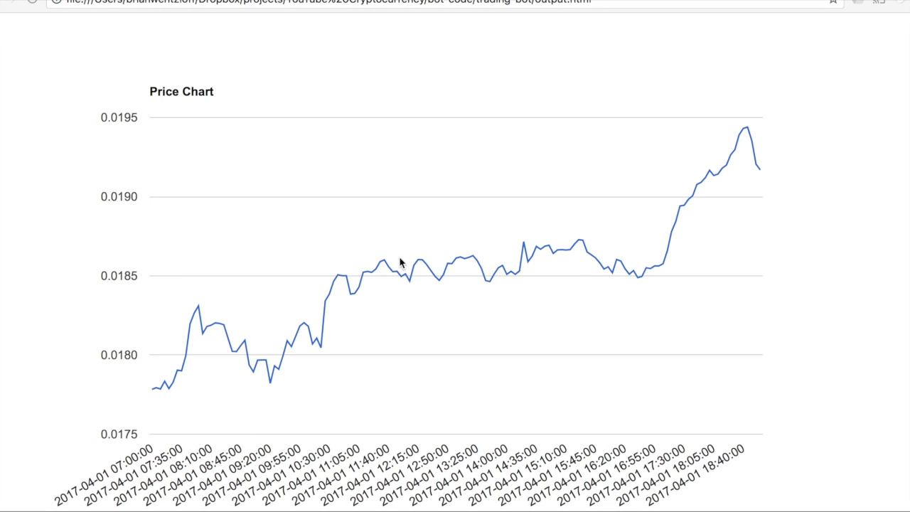
mouse_move(518, 253)
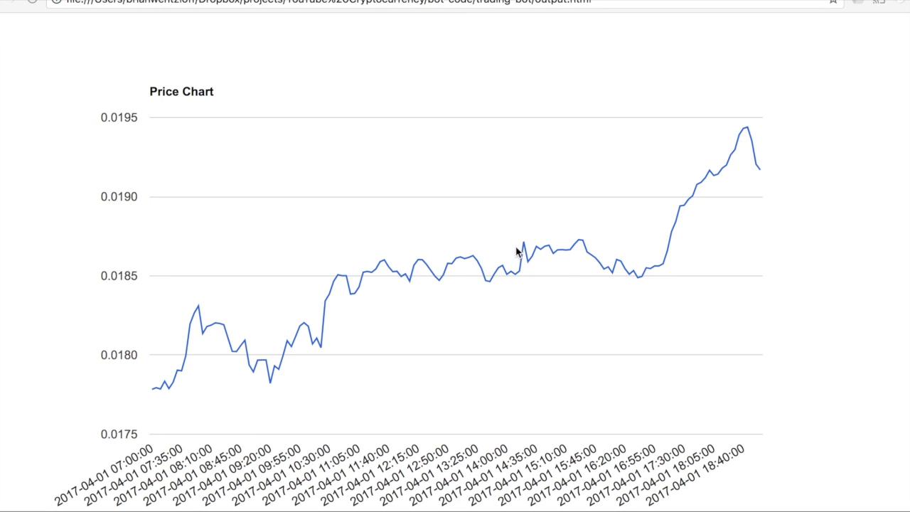
mouse_move(595, 264)
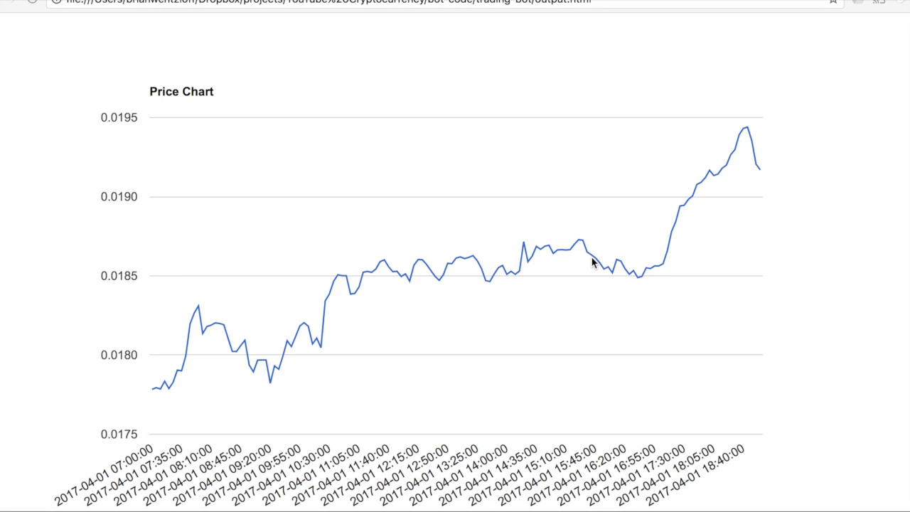
mouse_move(567, 264)
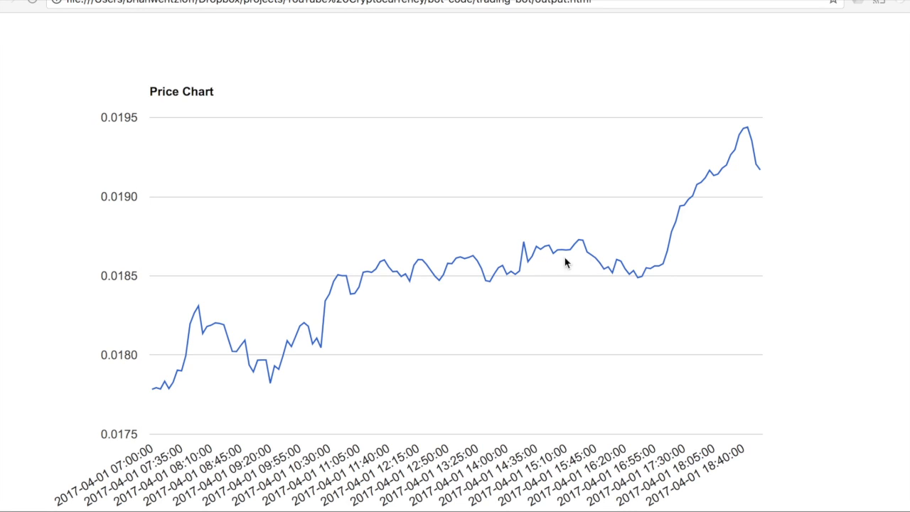
mouse_move(520, 274)
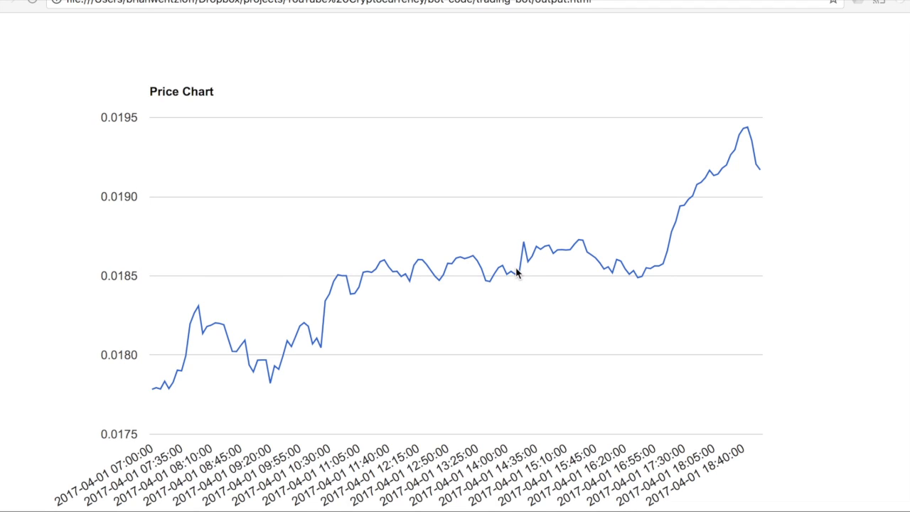
mouse_move(530, 265)
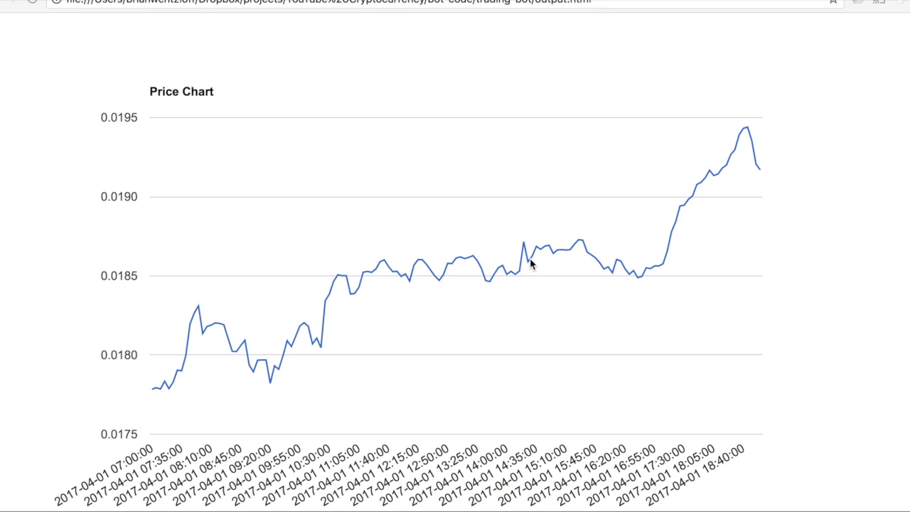
mouse_move(416, 302)
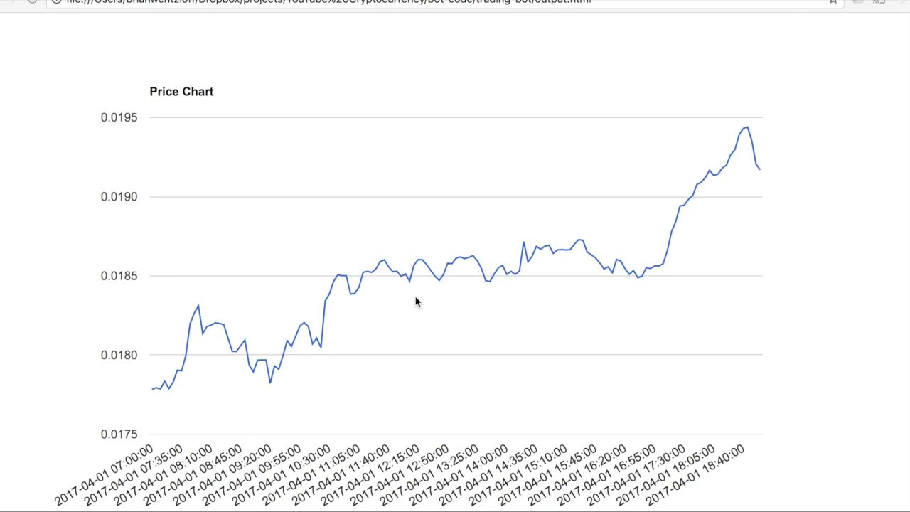
mouse_move(487, 258)
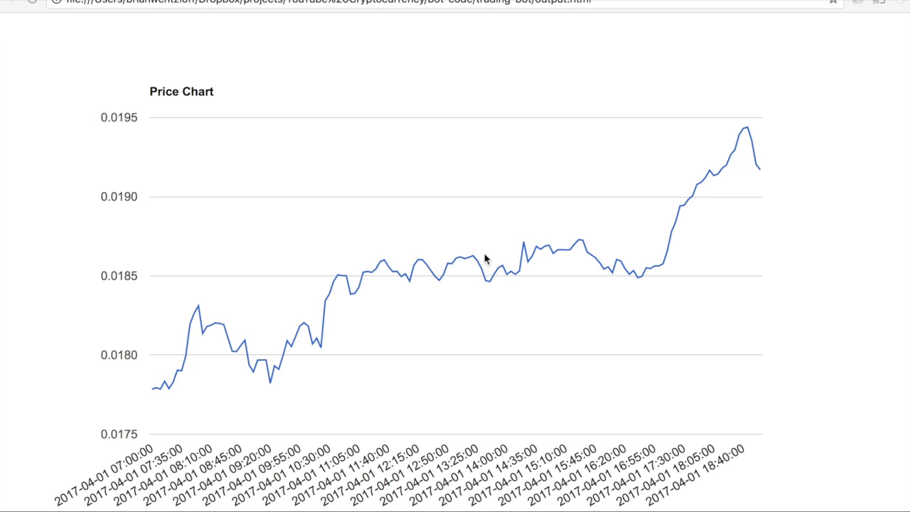
mouse_move(537, 247)
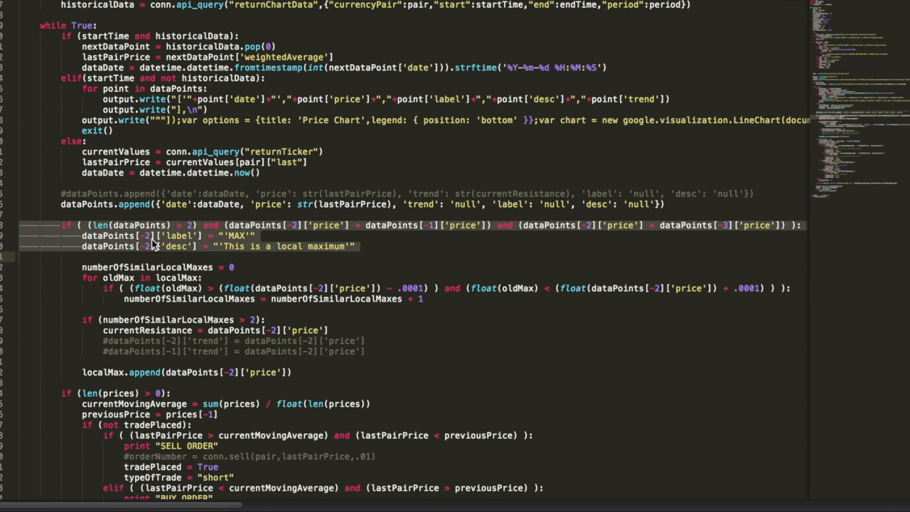
mouse_move(152, 234)
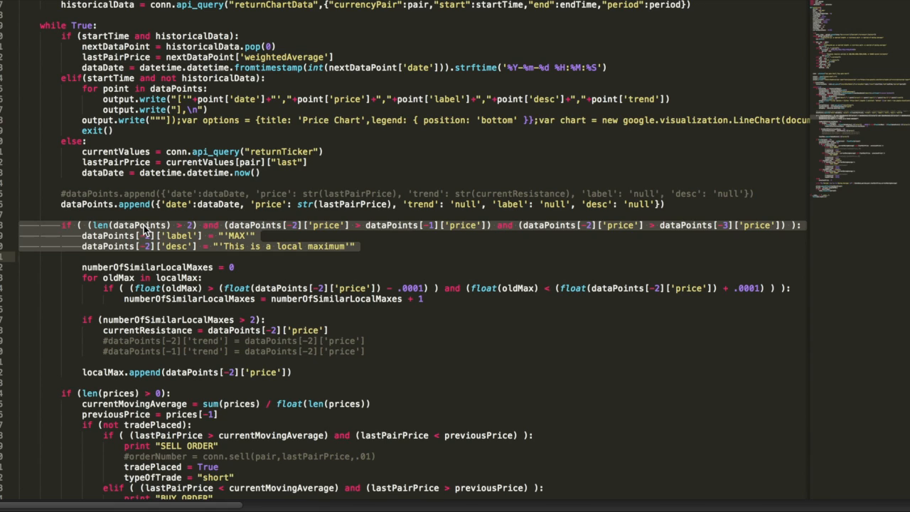
mouse_move(269, 229)
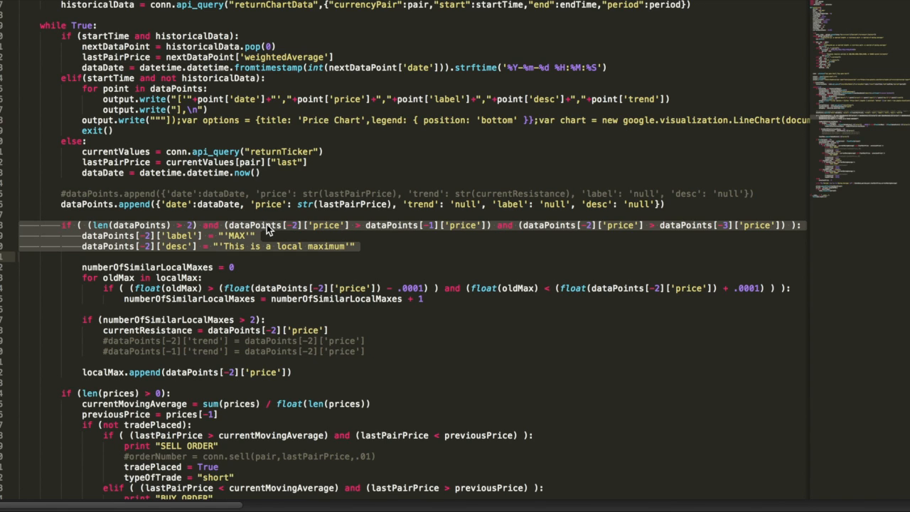
mouse_move(436, 232)
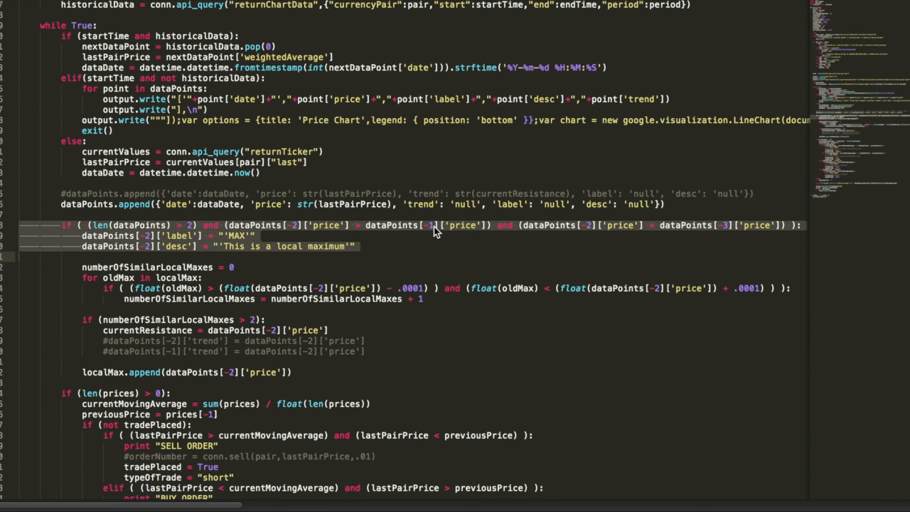
mouse_move(594, 253)
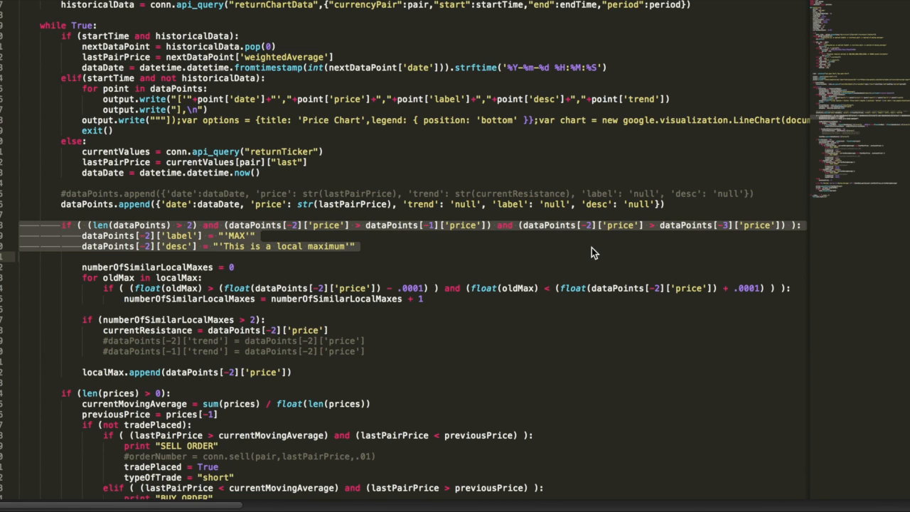
mouse_move(573, 233)
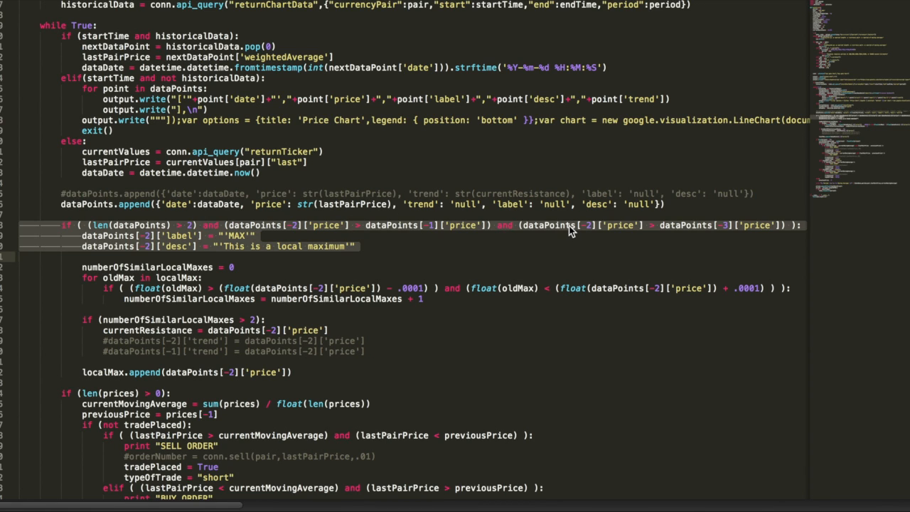
mouse_move(716, 230)
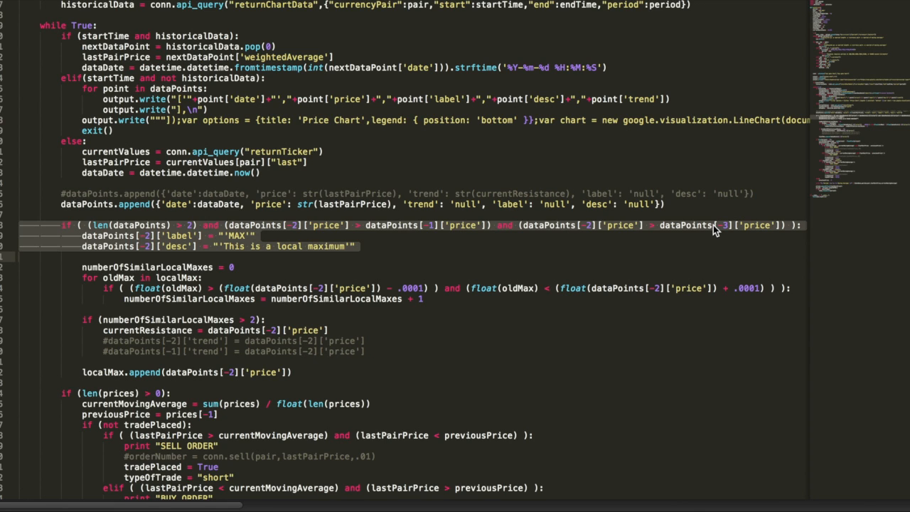
mouse_move(204, 244)
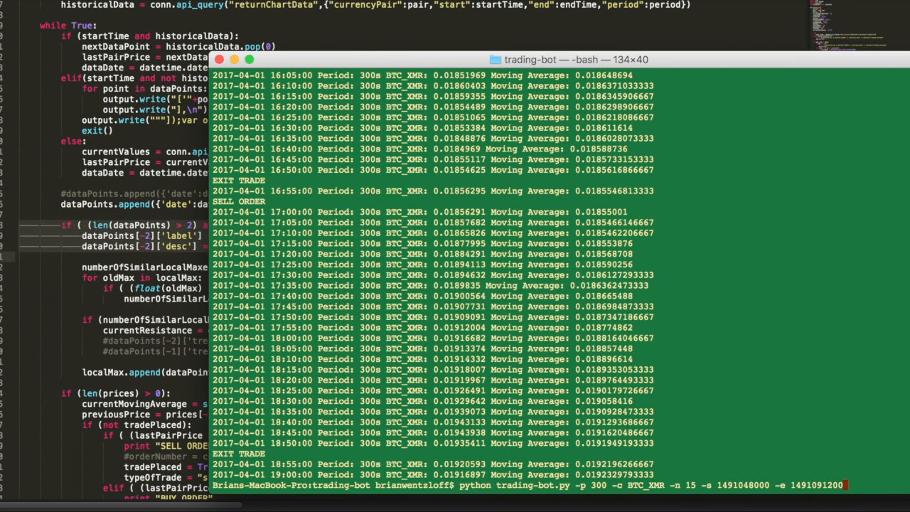
key(Return)
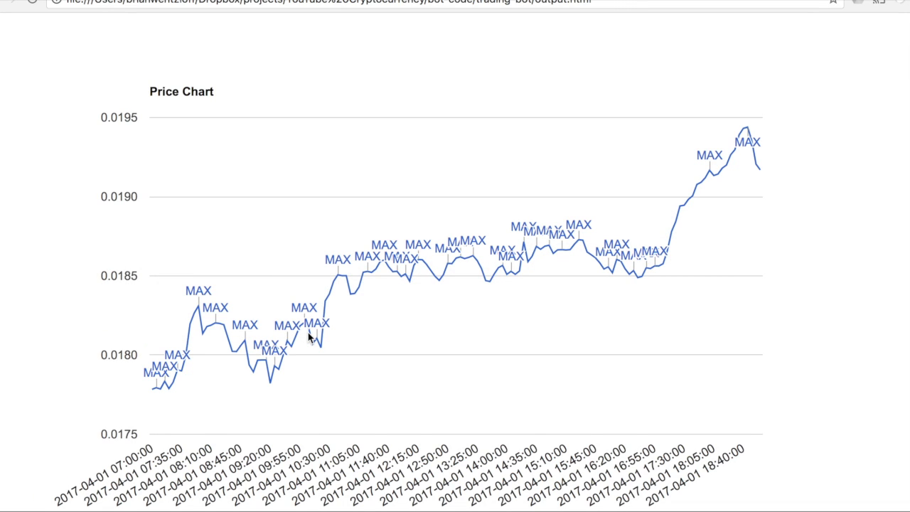
mouse_move(475, 253)
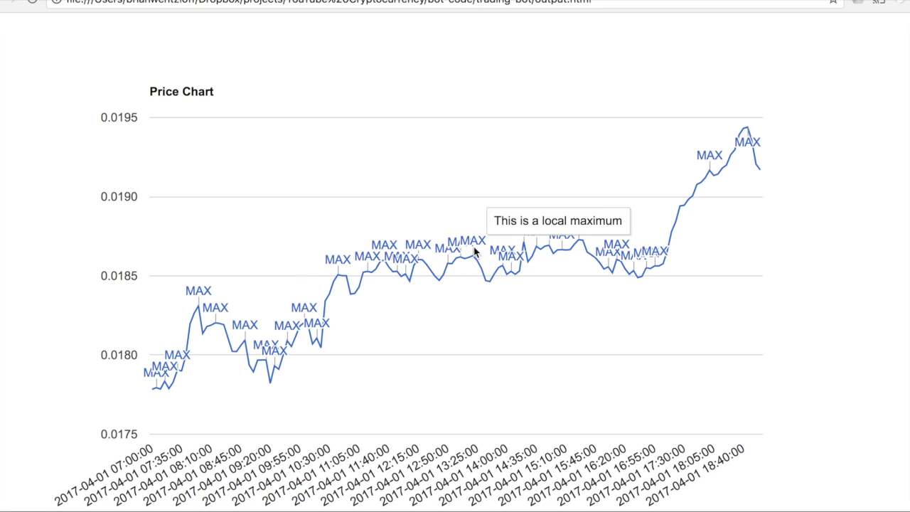
mouse_move(583, 242)
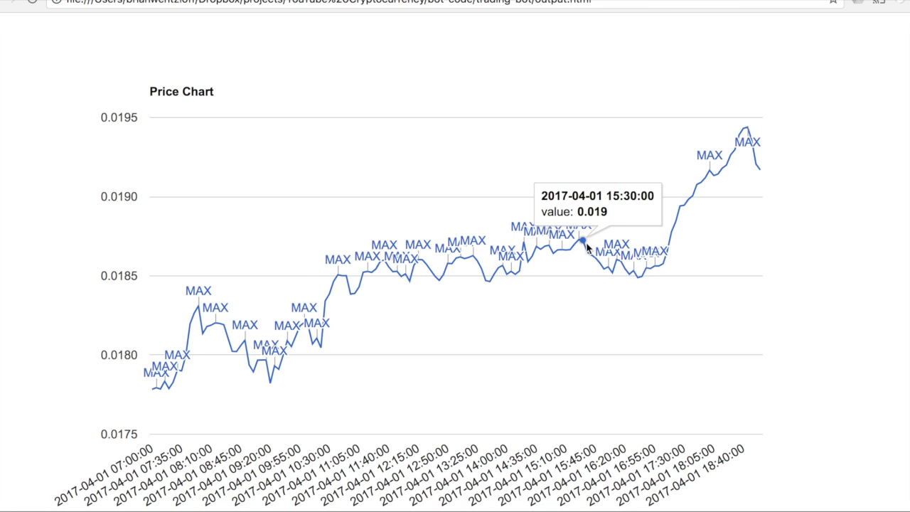
mouse_move(528, 257)
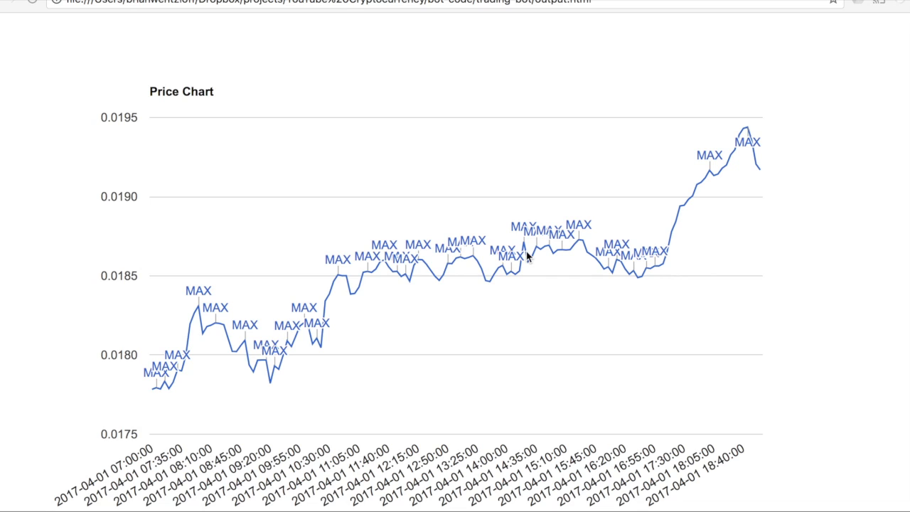
mouse_move(476, 263)
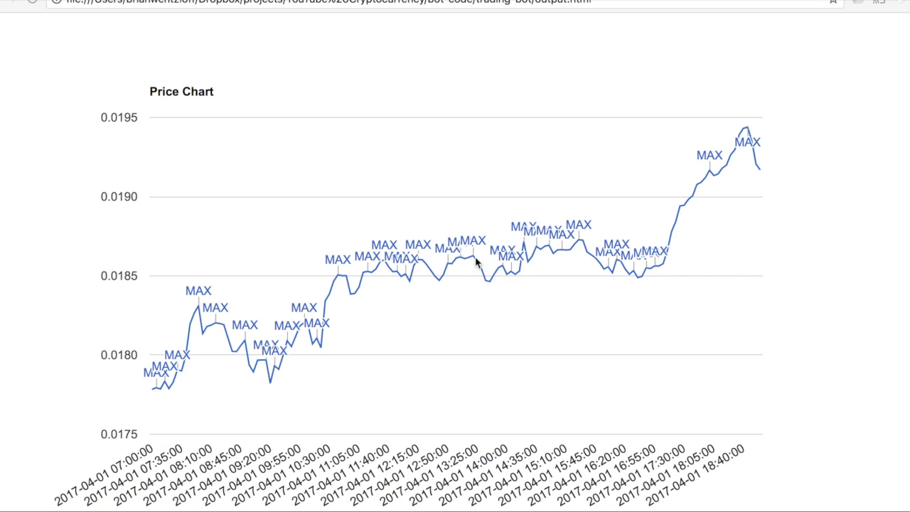
mouse_move(517, 272)
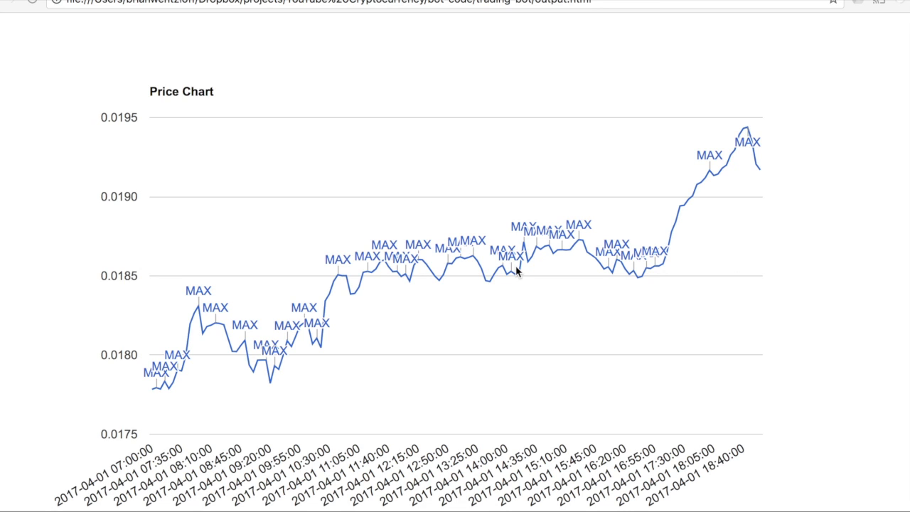
mouse_move(217, 326)
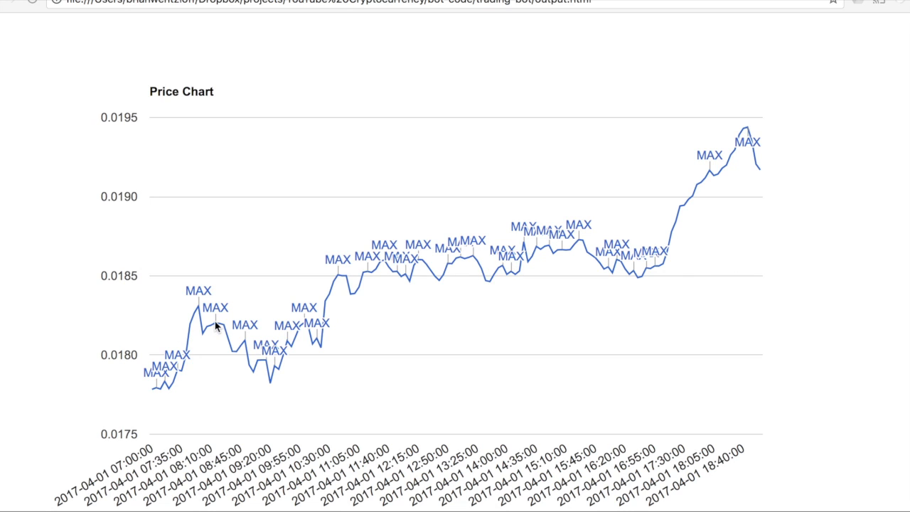
mouse_move(315, 327)
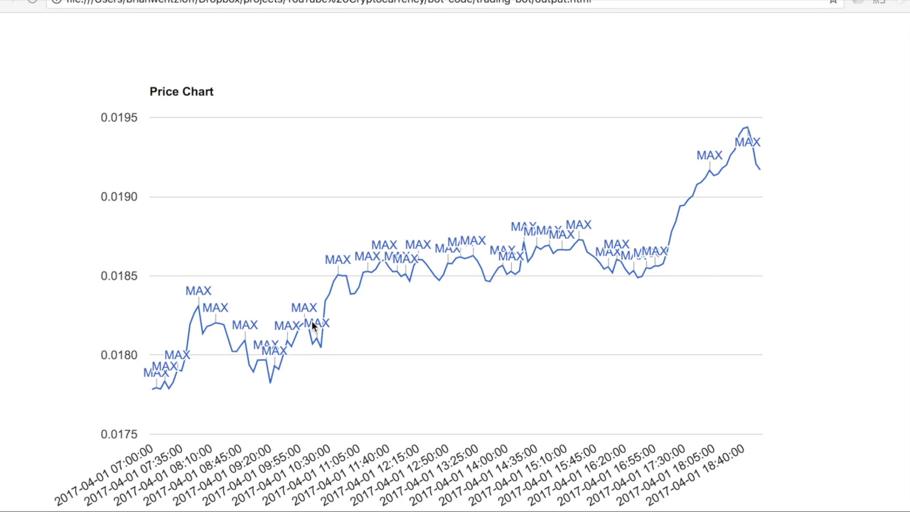
mouse_move(194, 329)
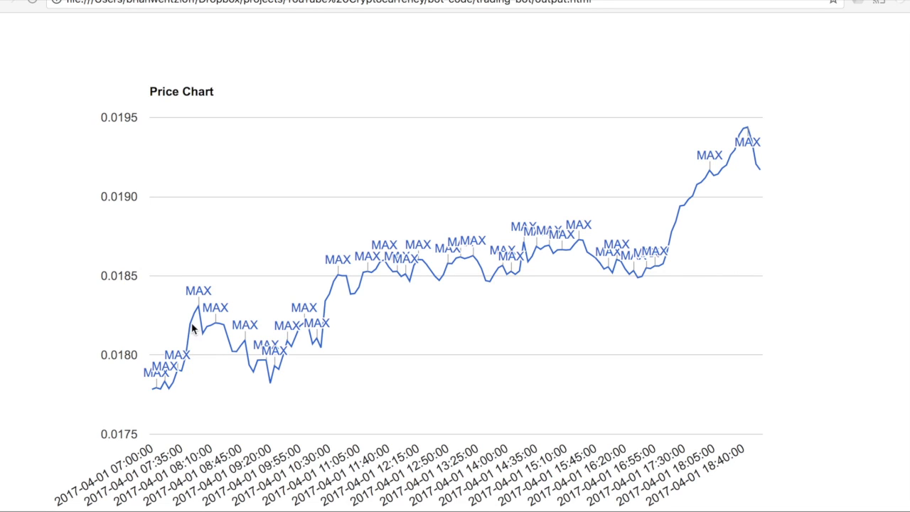
mouse_move(309, 326)
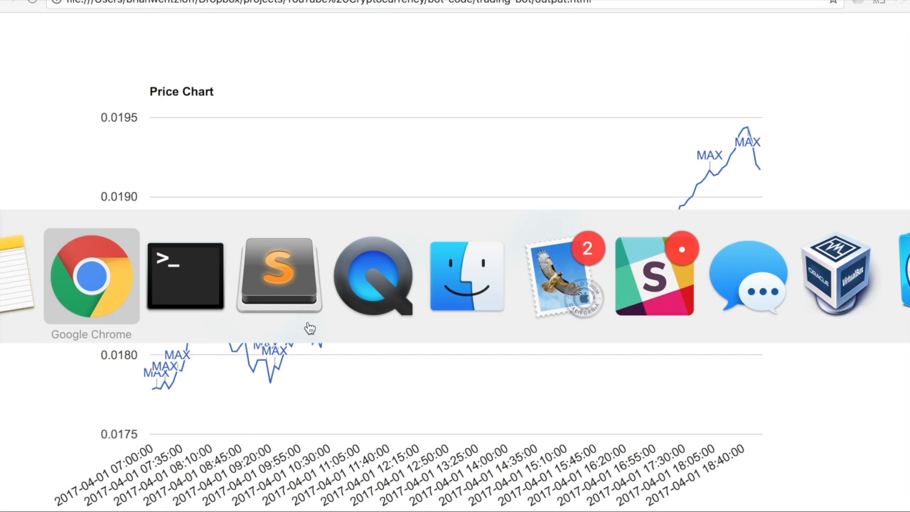
Return to the trading-bot code, then switch to Chrome to view output.html's price chart.
click(278, 276)
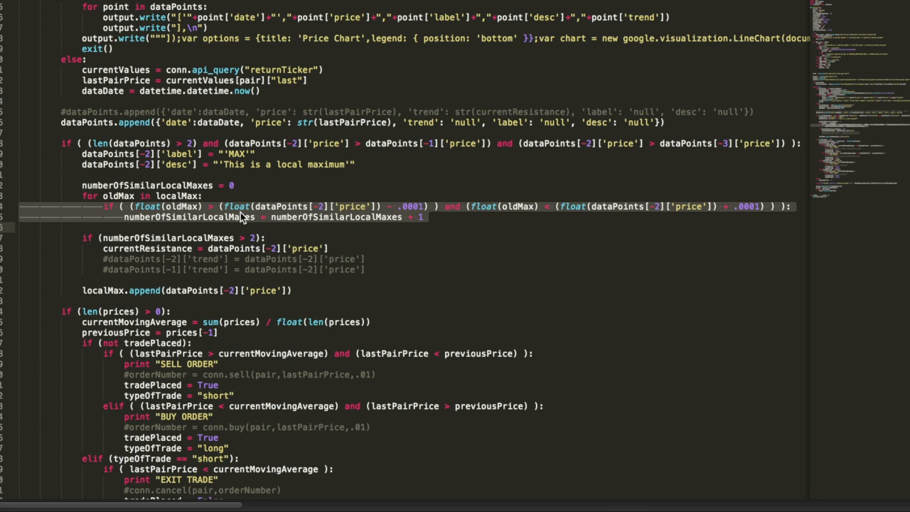
mouse_move(318, 215)
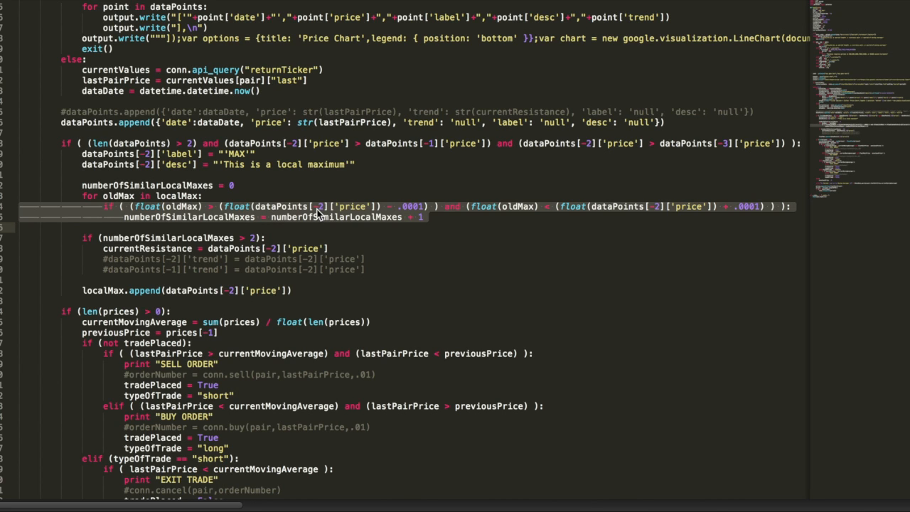
mouse_move(349, 214)
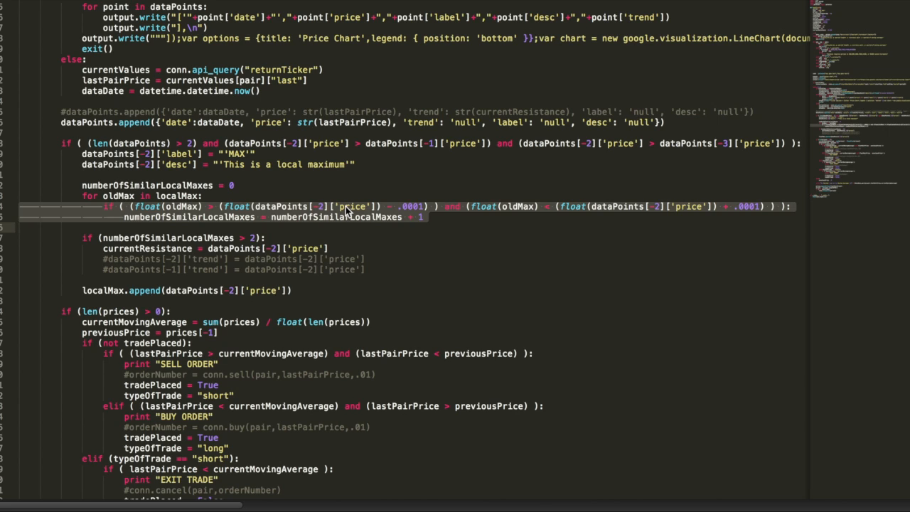
mouse_move(197, 222)
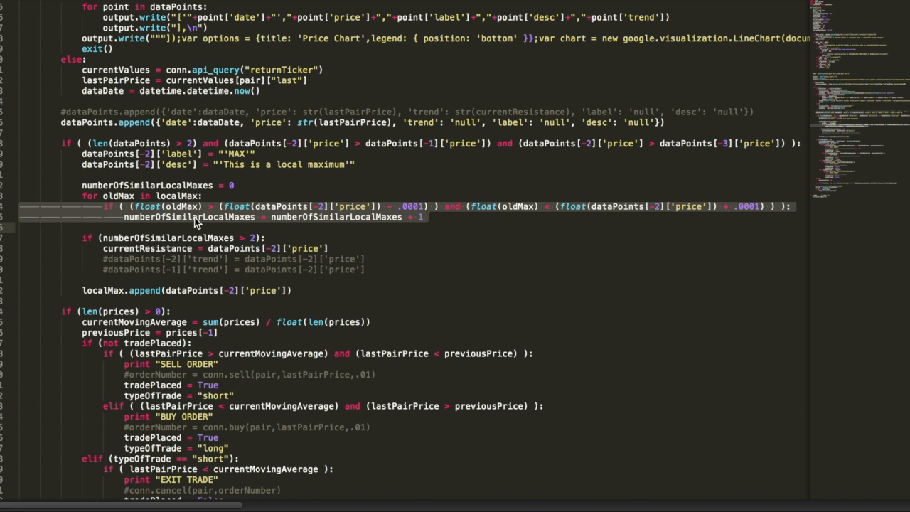
mouse_move(210, 241)
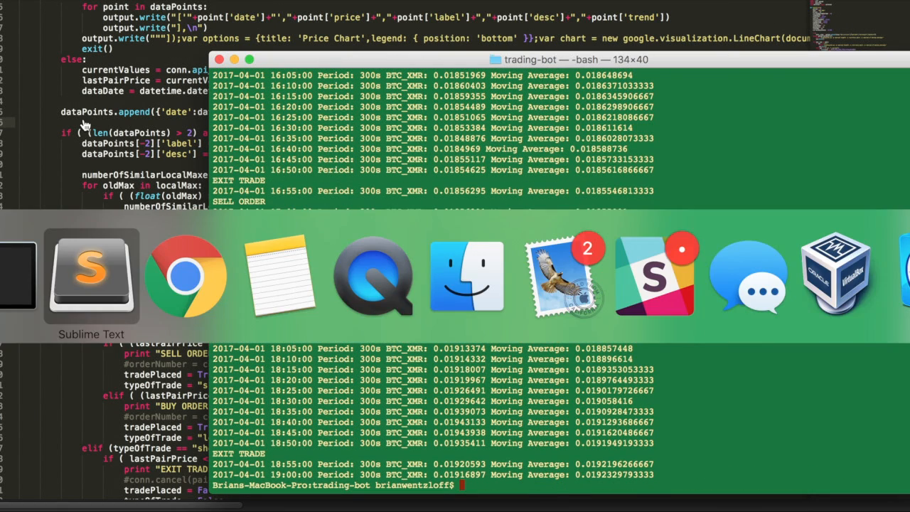
click(185, 276)
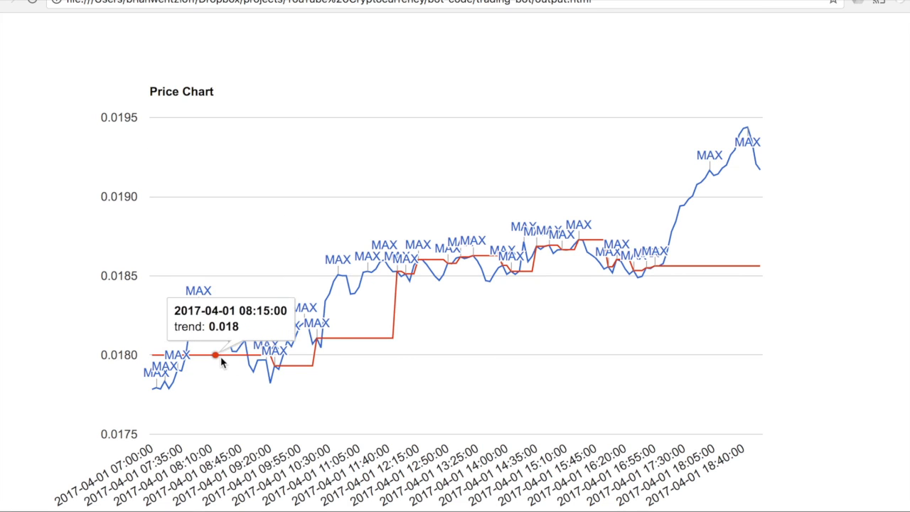
mouse_move(333, 339)
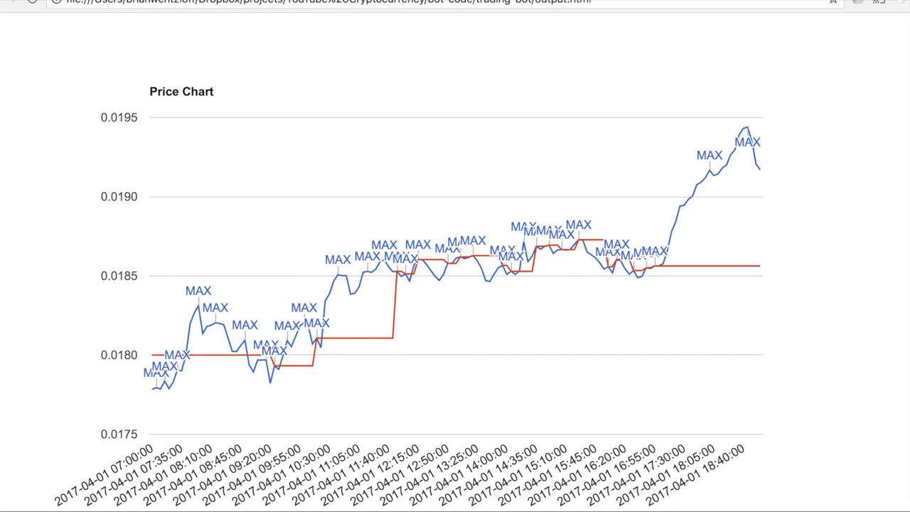
mouse_move(284, 331)
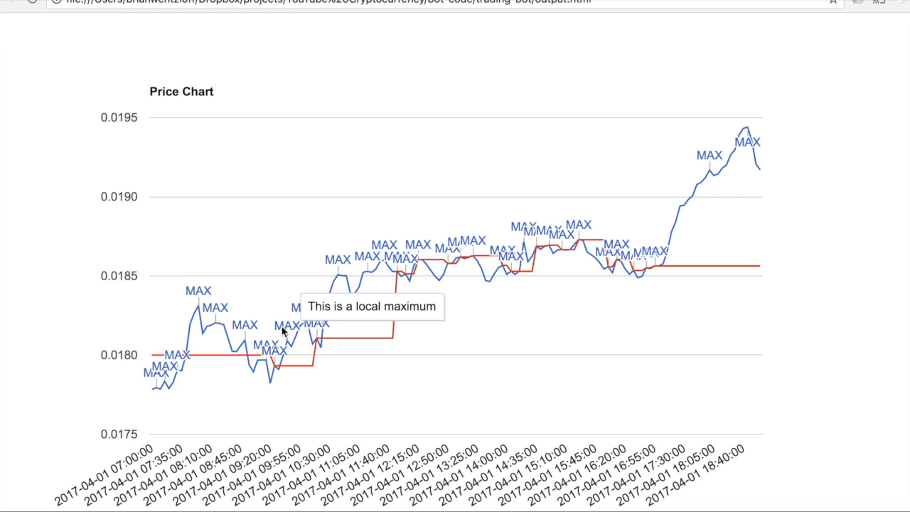
mouse_move(347, 338)
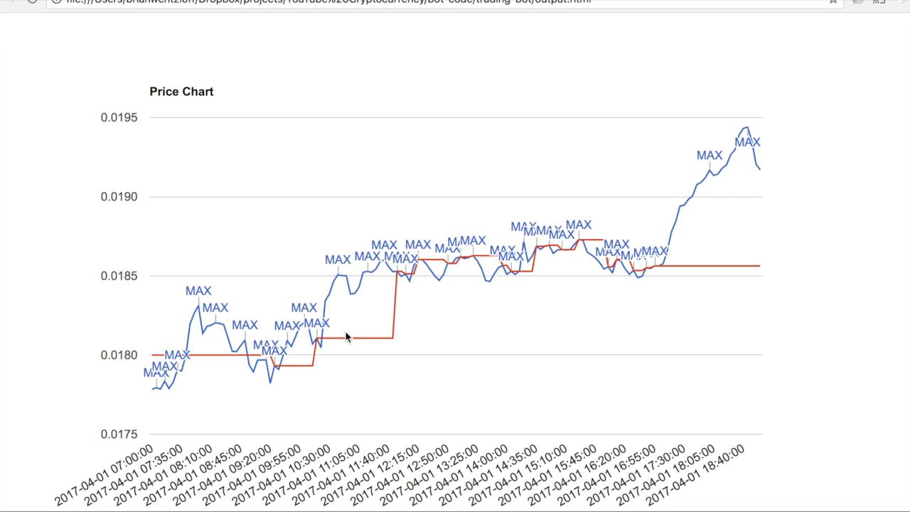
mouse_move(375, 339)
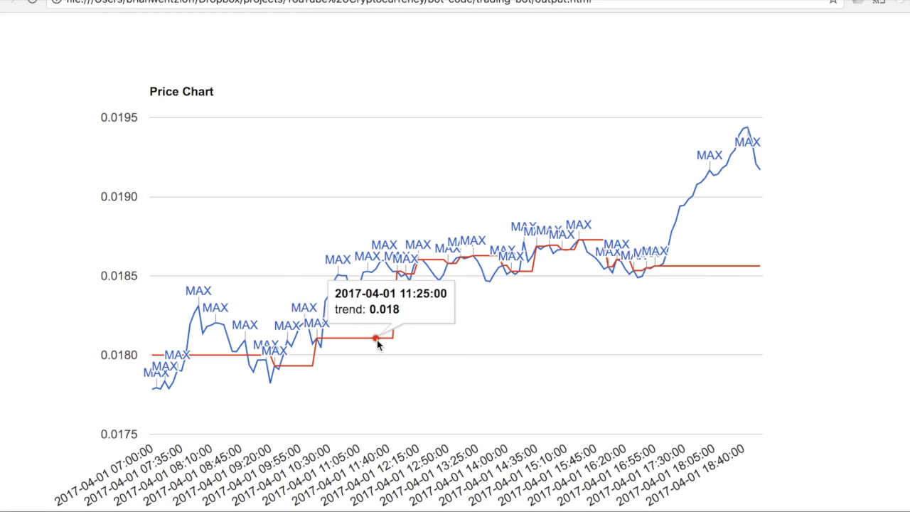
mouse_move(444, 260)
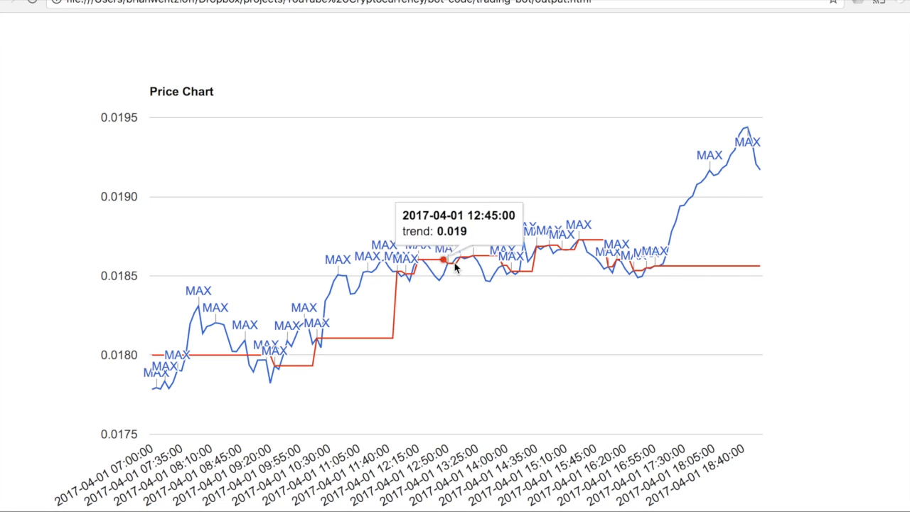
mouse_move(454, 265)
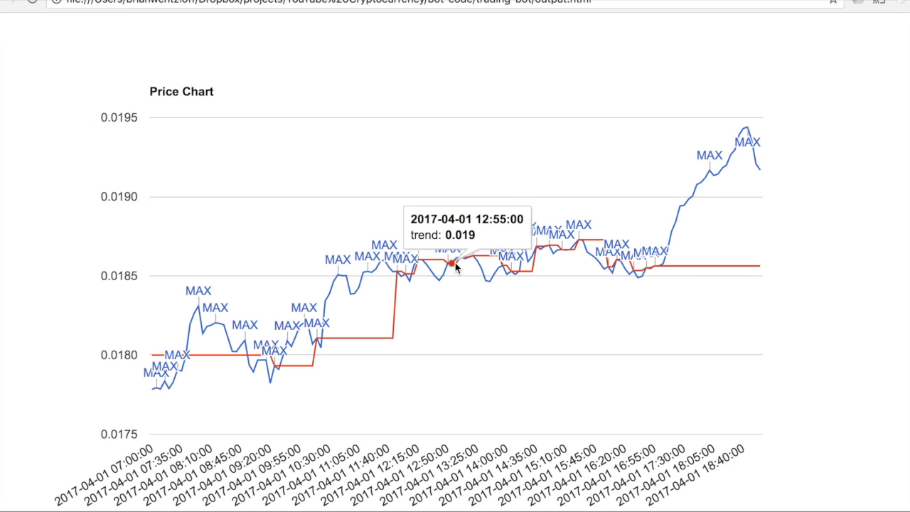
mouse_move(408, 302)
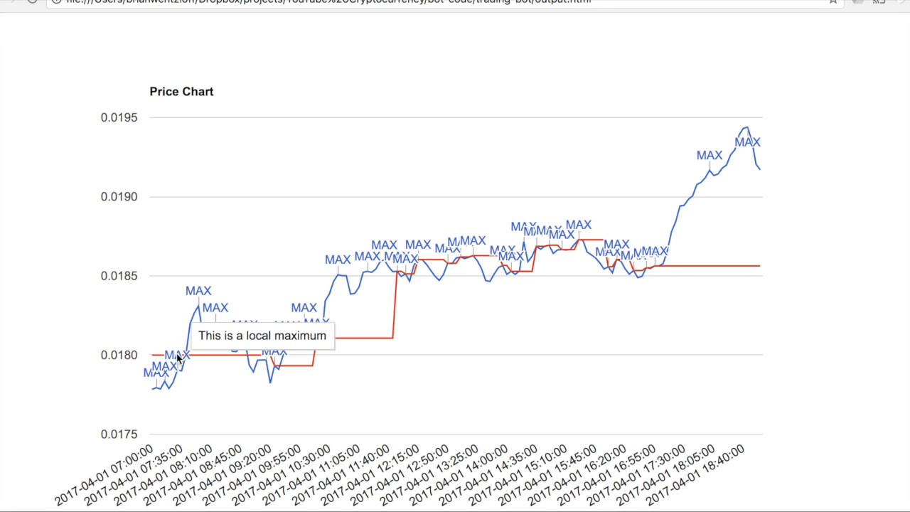
mouse_move(242, 359)
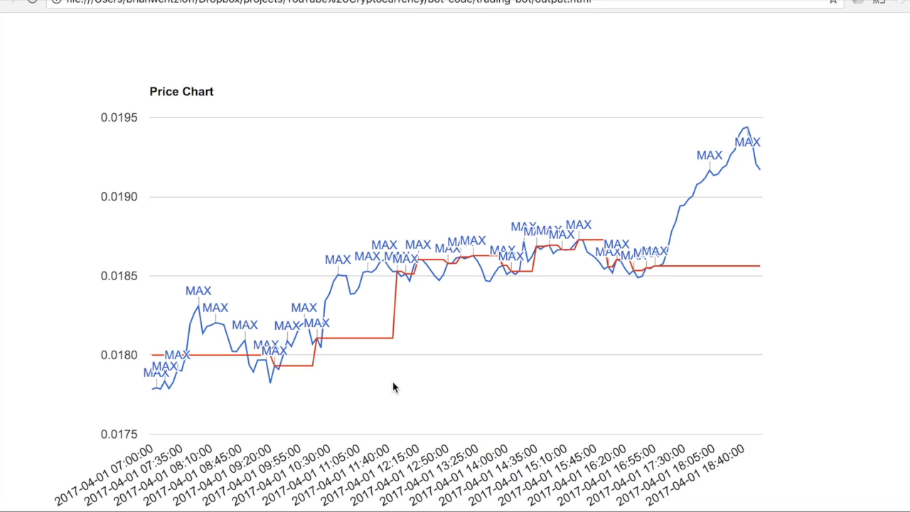
mouse_move(318, 342)
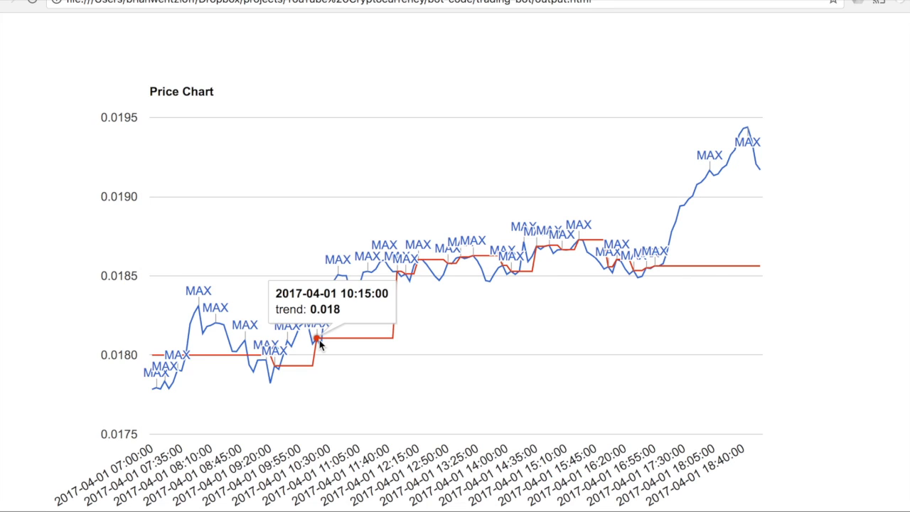
mouse_move(329, 331)
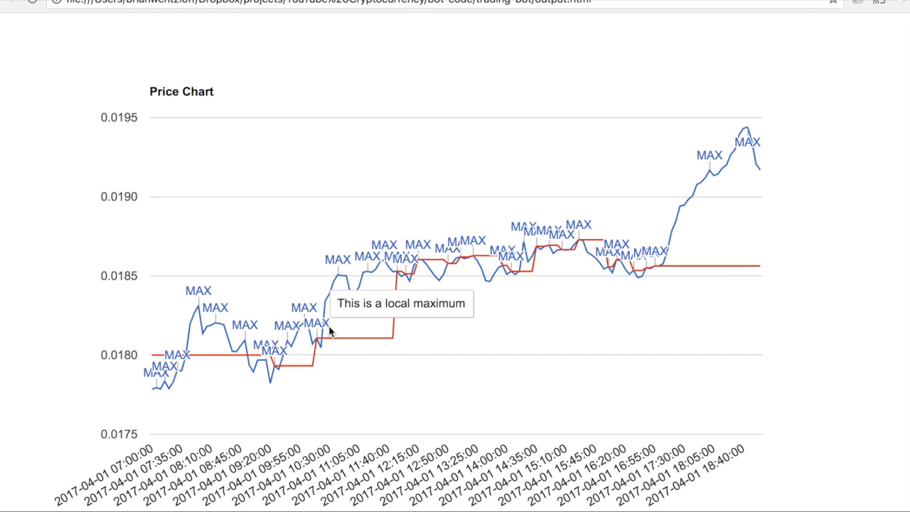
mouse_move(338, 275)
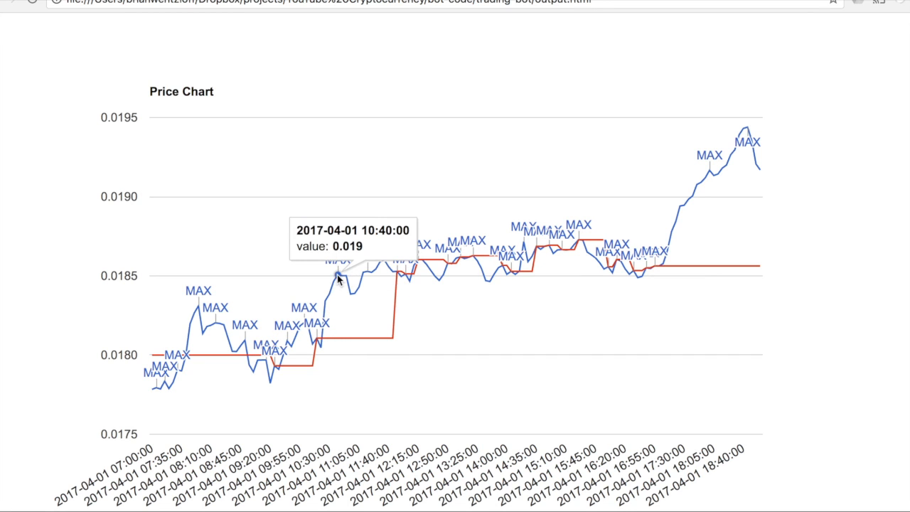
mouse_move(656, 269)
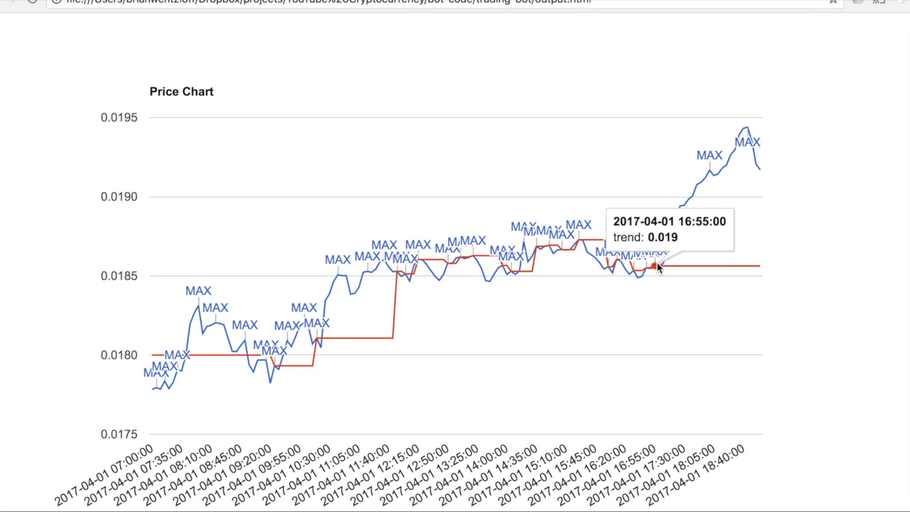
mouse_move(699, 181)
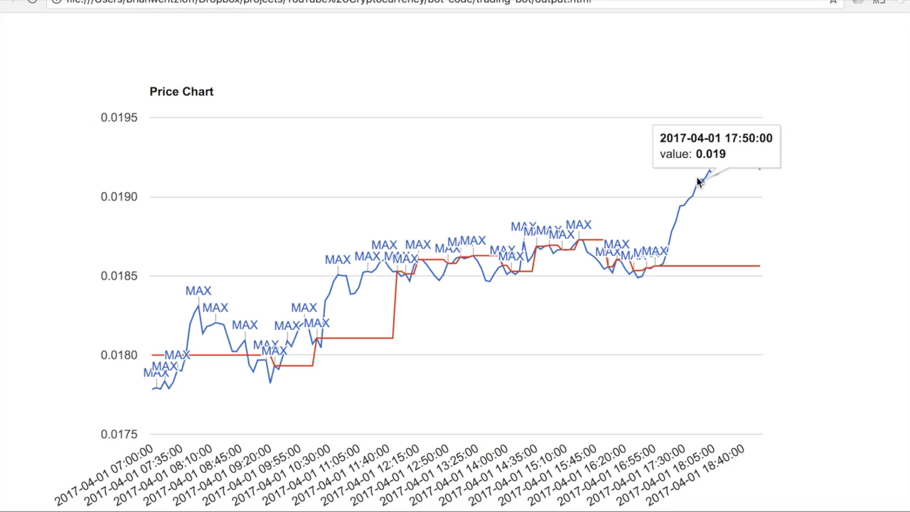
mouse_move(346, 339)
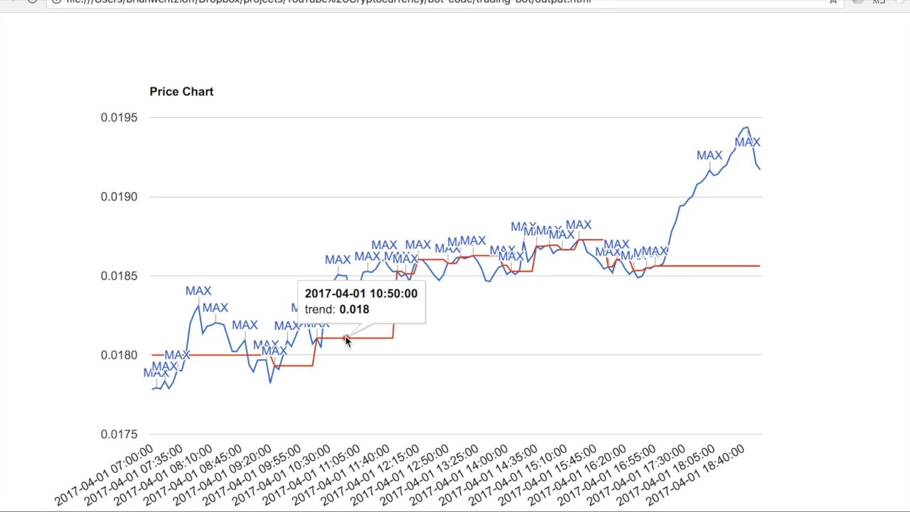
mouse_move(443, 258)
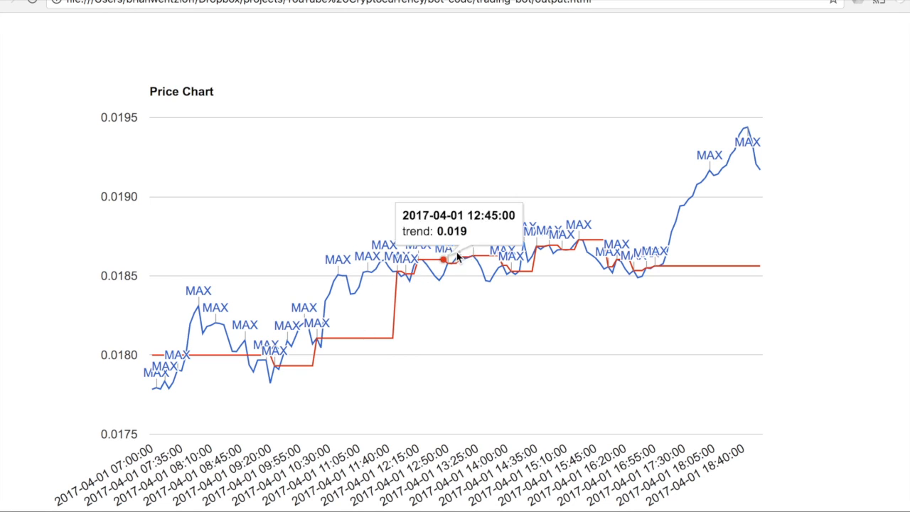
mouse_move(624, 198)
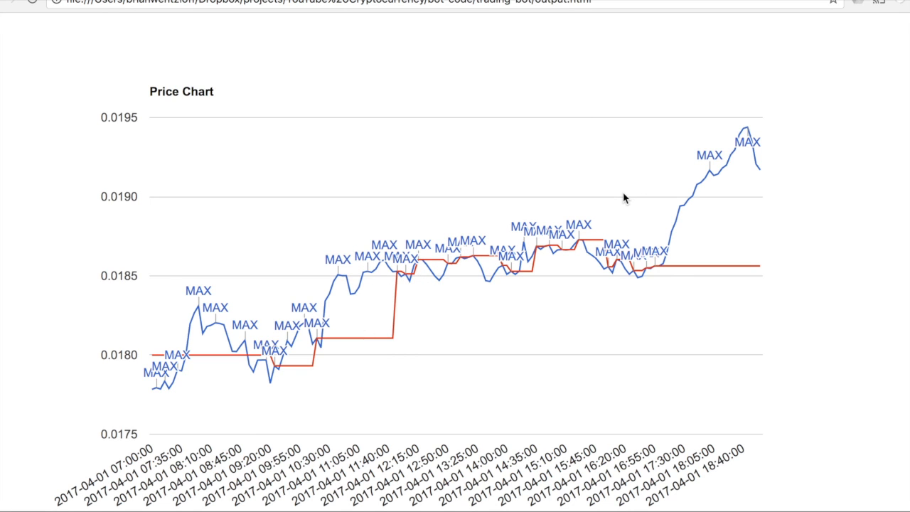